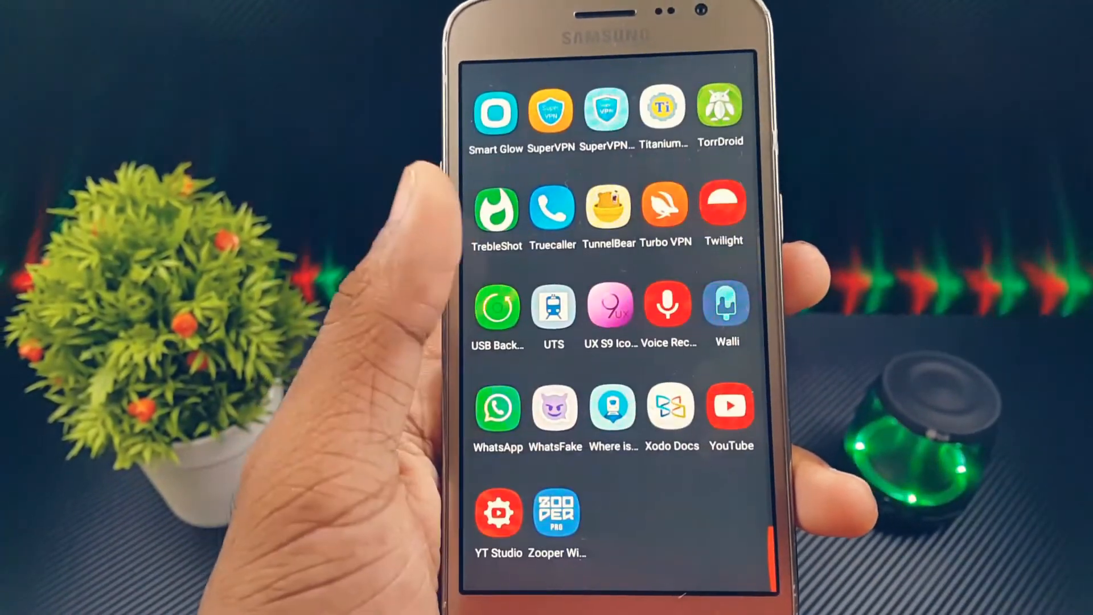
Scroll the app drawer and return to the home screen showing Turbo VPN
scroll("down", 3)
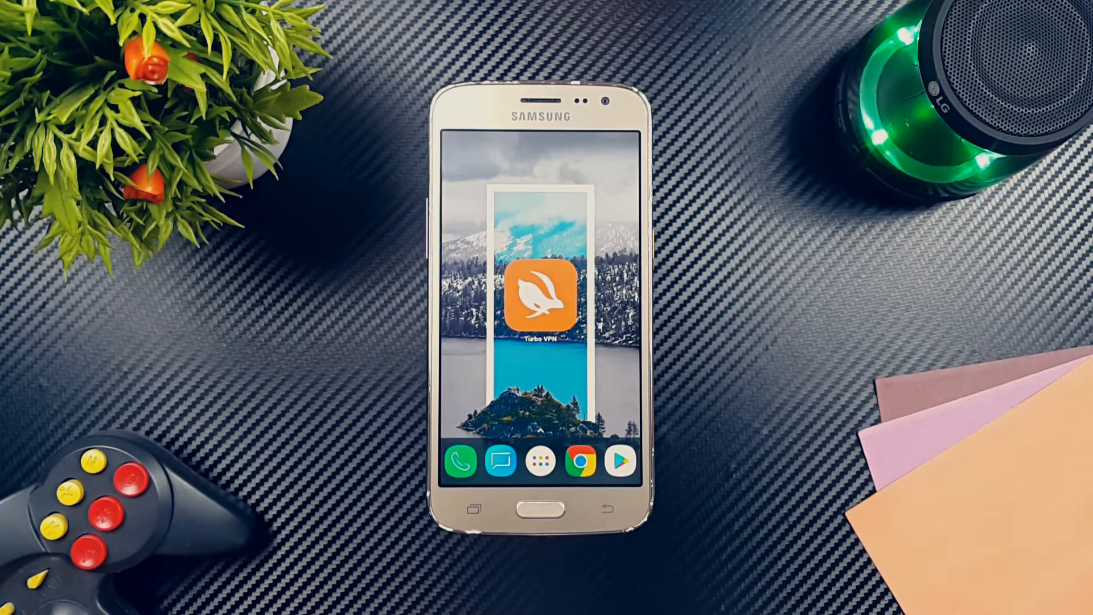
Launch Turbo VPN, connect with the carrot button, and view the free server locations
left_click(540, 292)
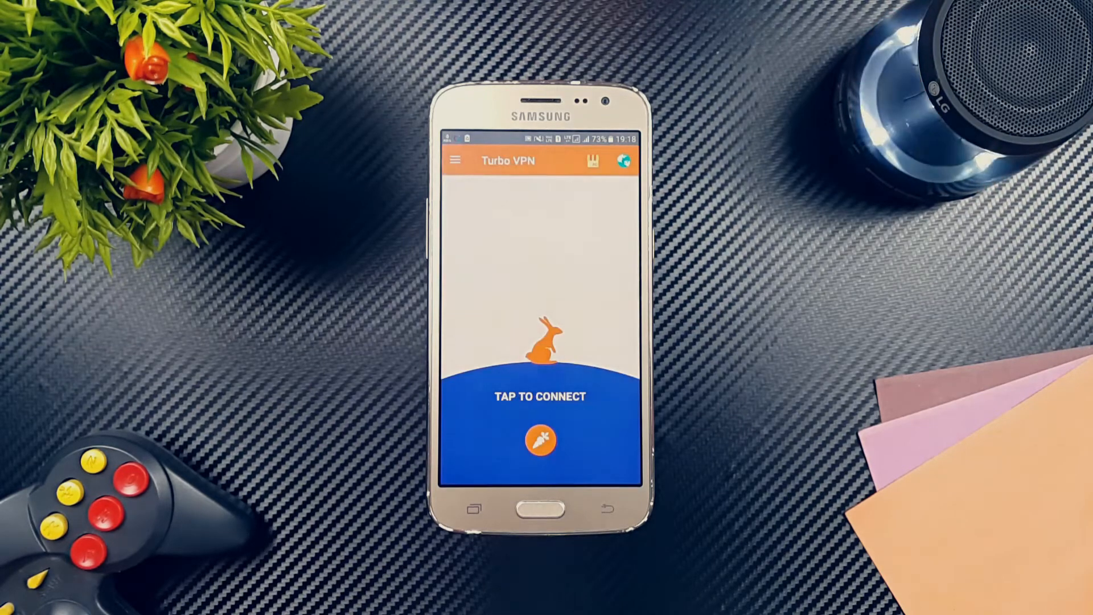
left_click(540, 440)
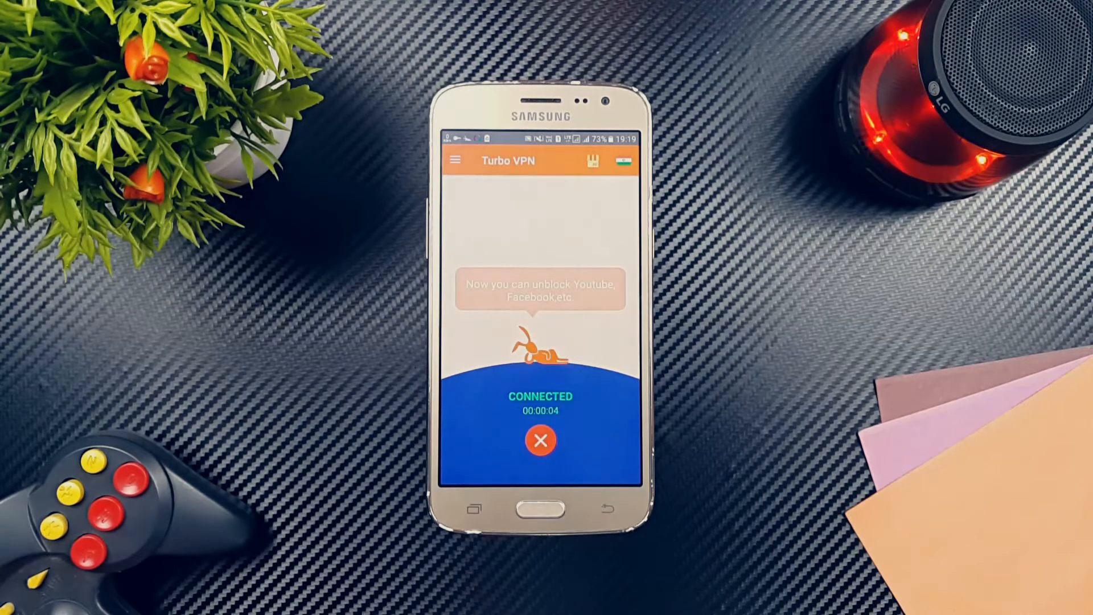
left_click(455, 160)
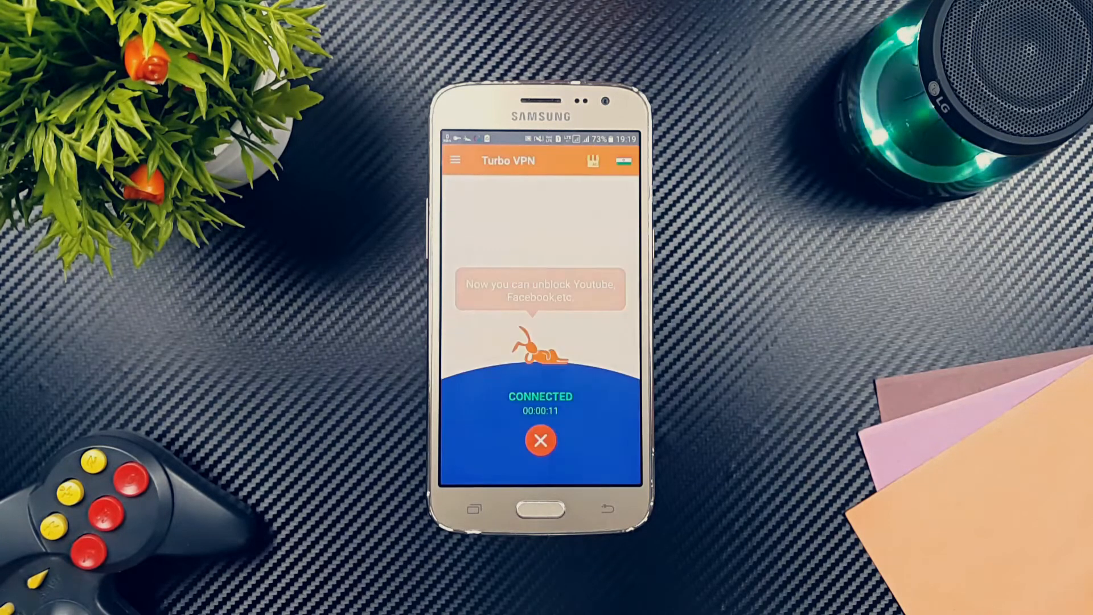
left_click(622, 159)
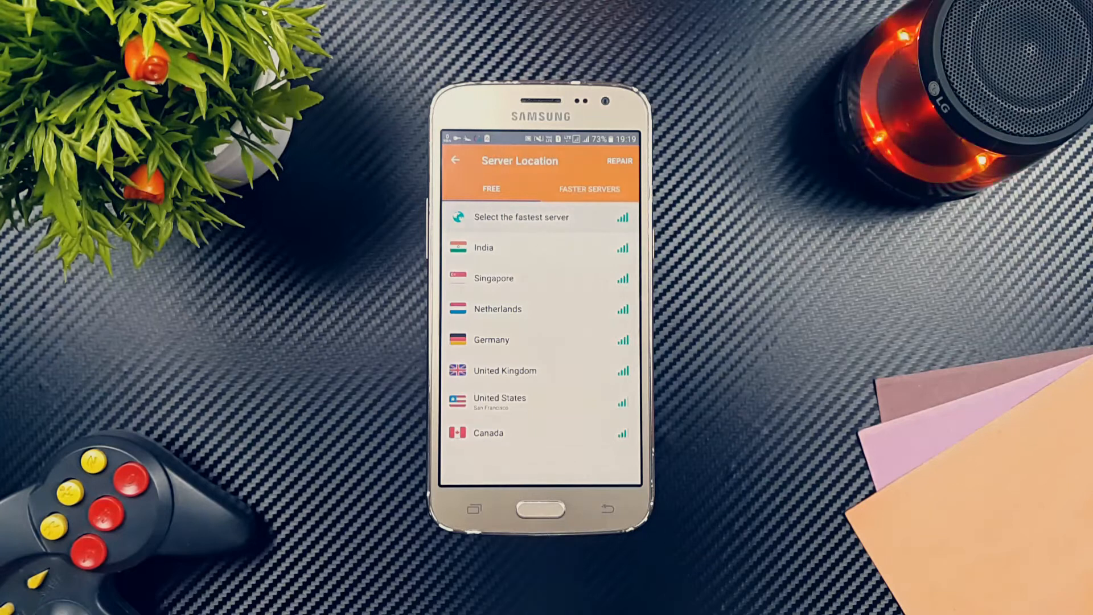
Switch to the FASTER SERVERS tab and scroll through the VIP-only servers
left_click(590, 189)
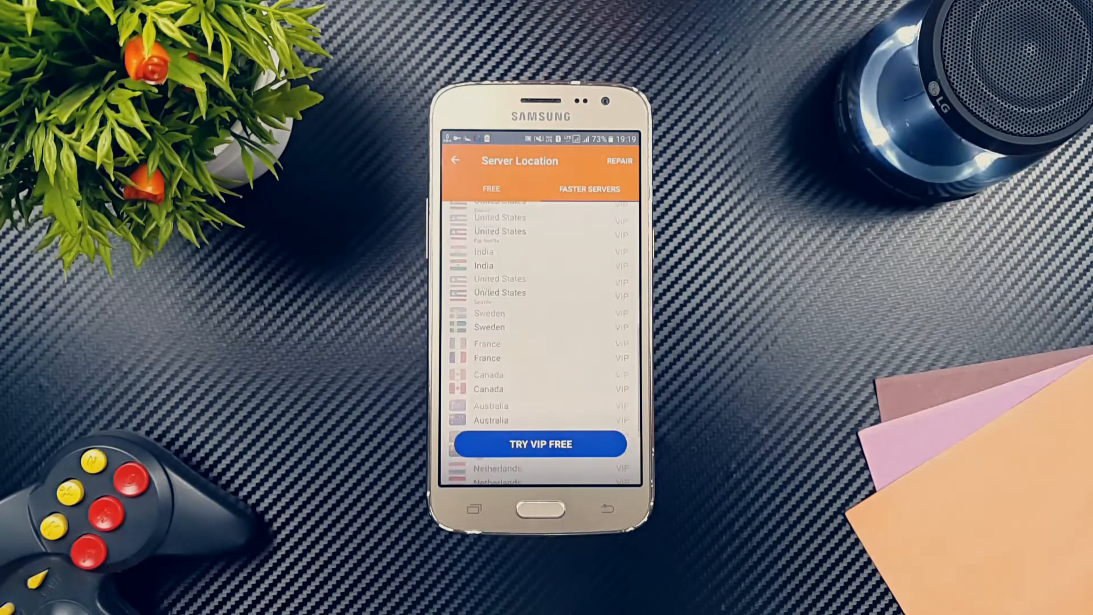
scroll("down", 3)
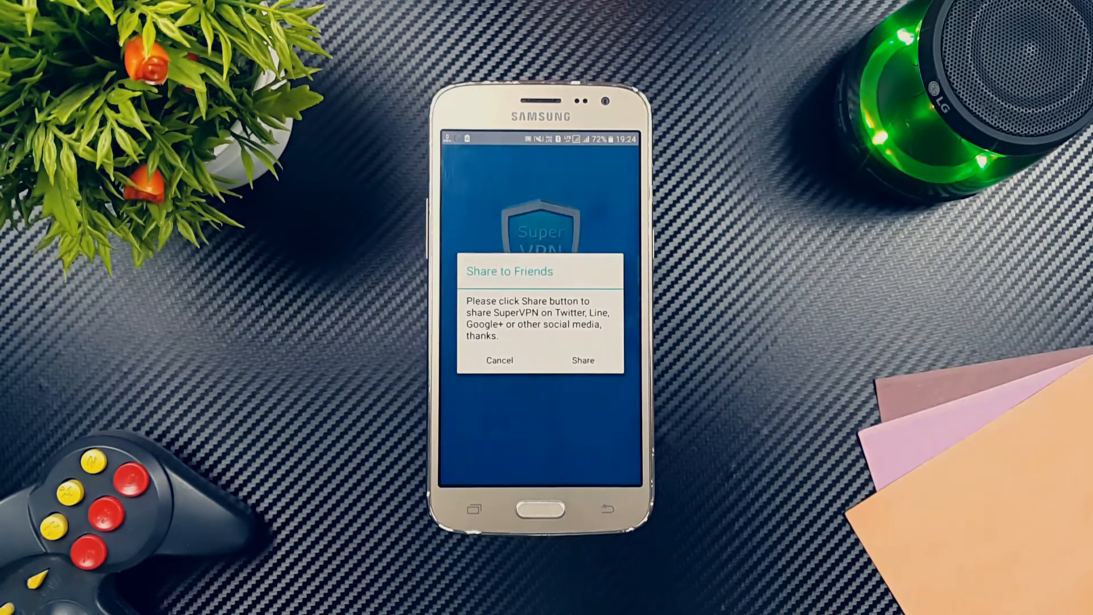
Cancel SuperVPN's Share to Friends dialog and connect using the Connect circle
left_click(498, 361)
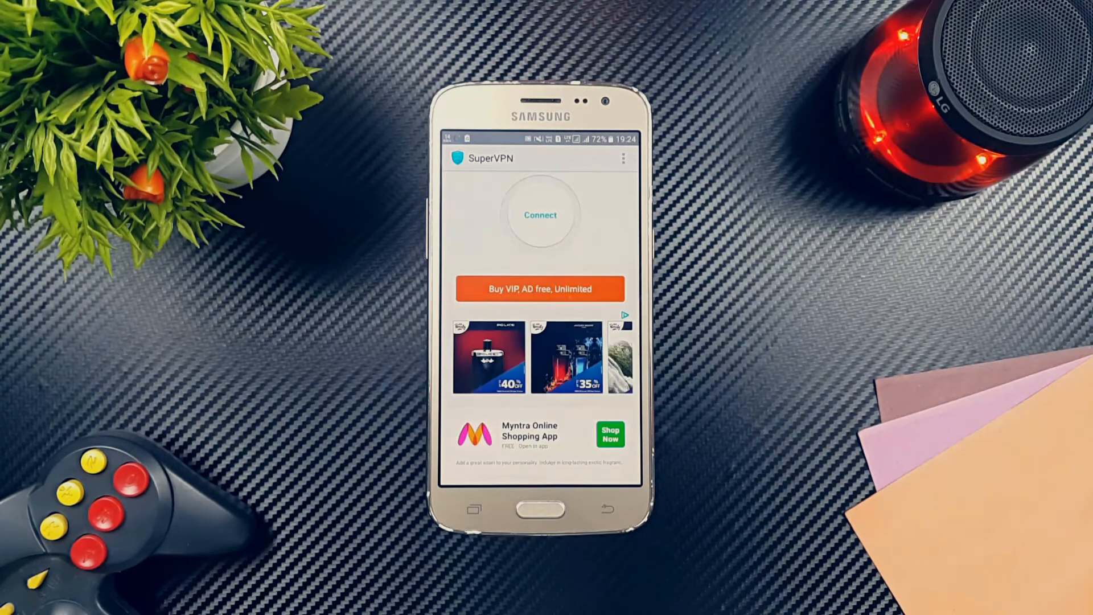
left_click(539, 214)
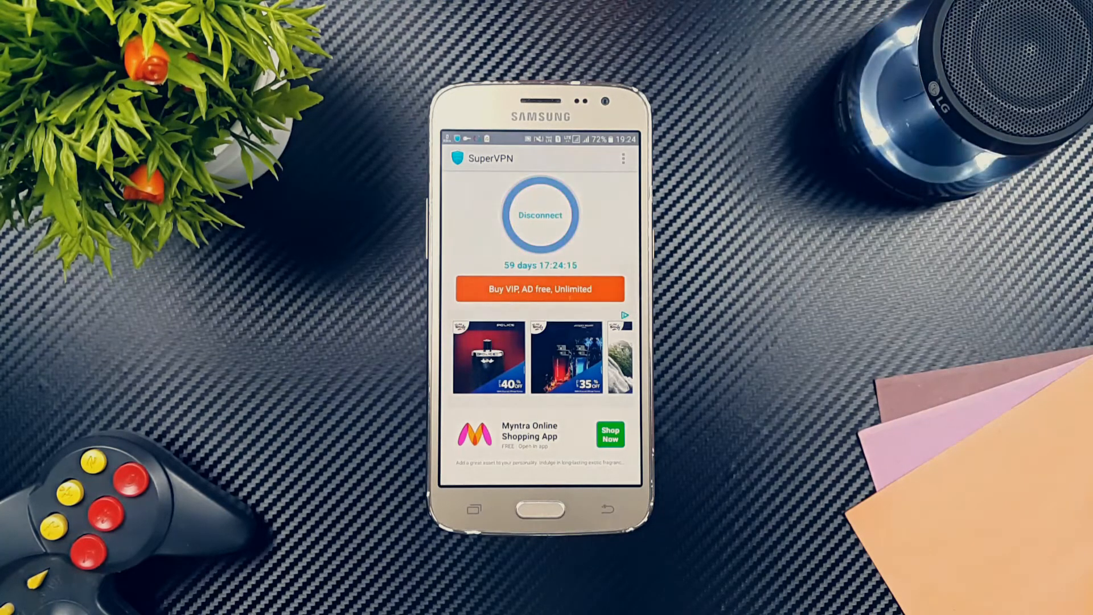
Review SuperVPN's Select Location options keeping United States, then view the Buy VIP plans
left_click(623, 158)
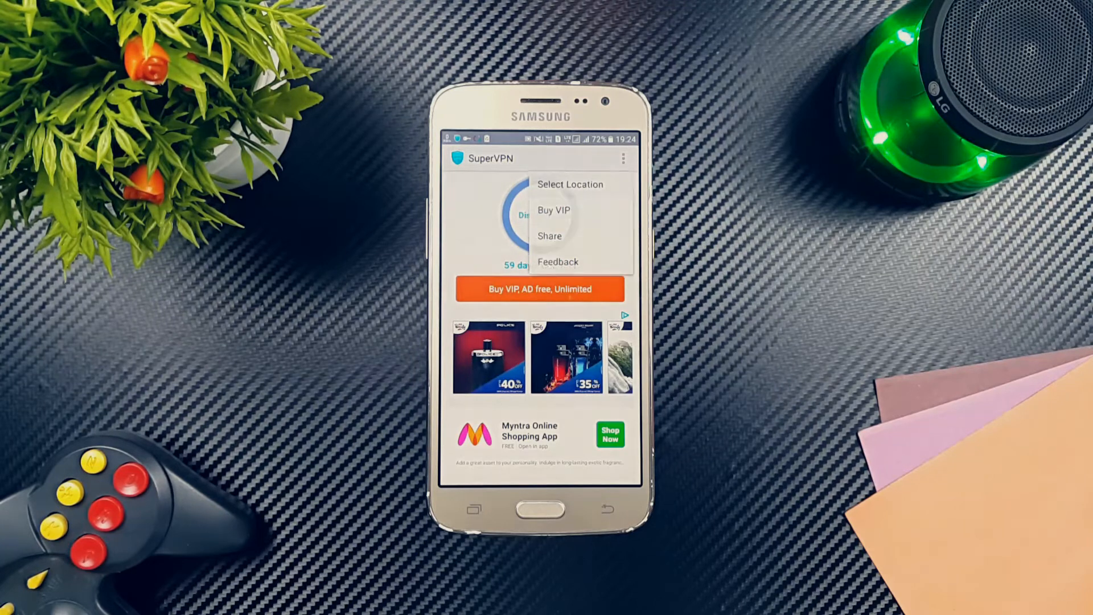
left_click(569, 184)
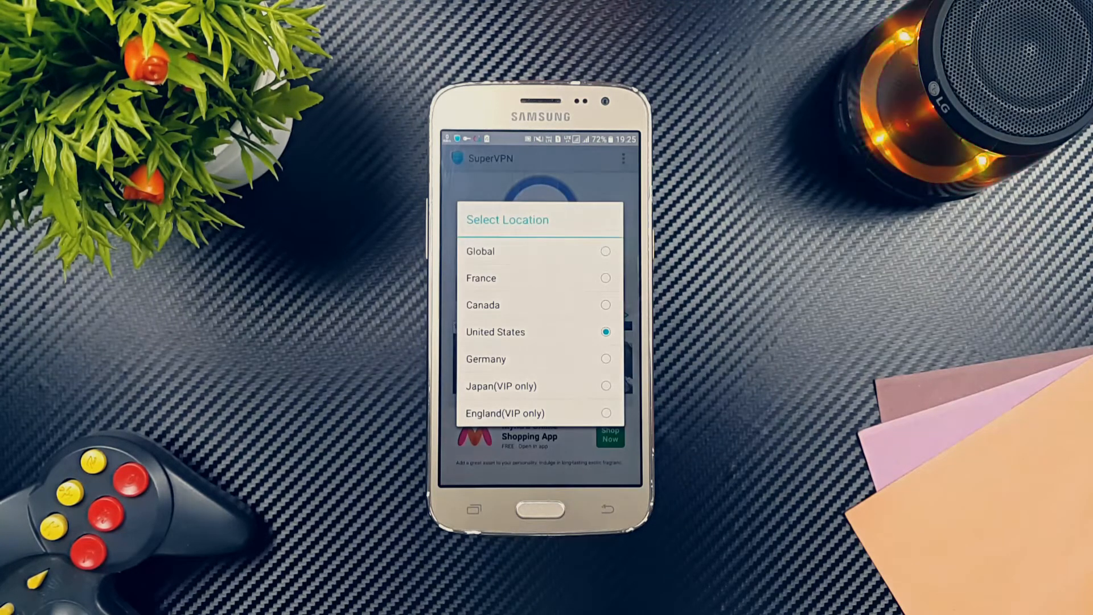
left_click(621, 158)
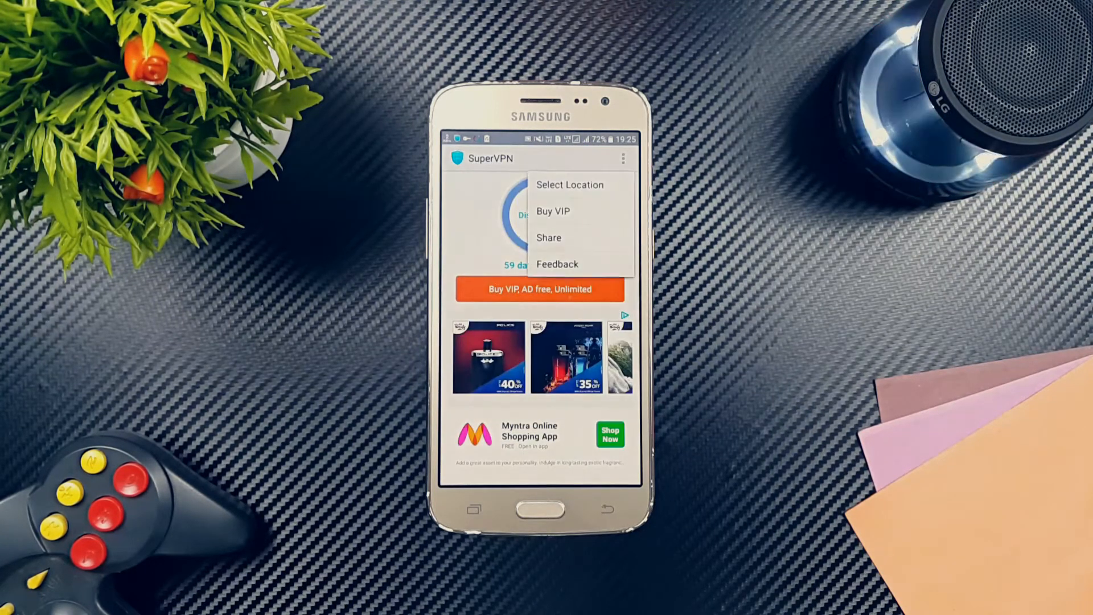
left_click(553, 210)
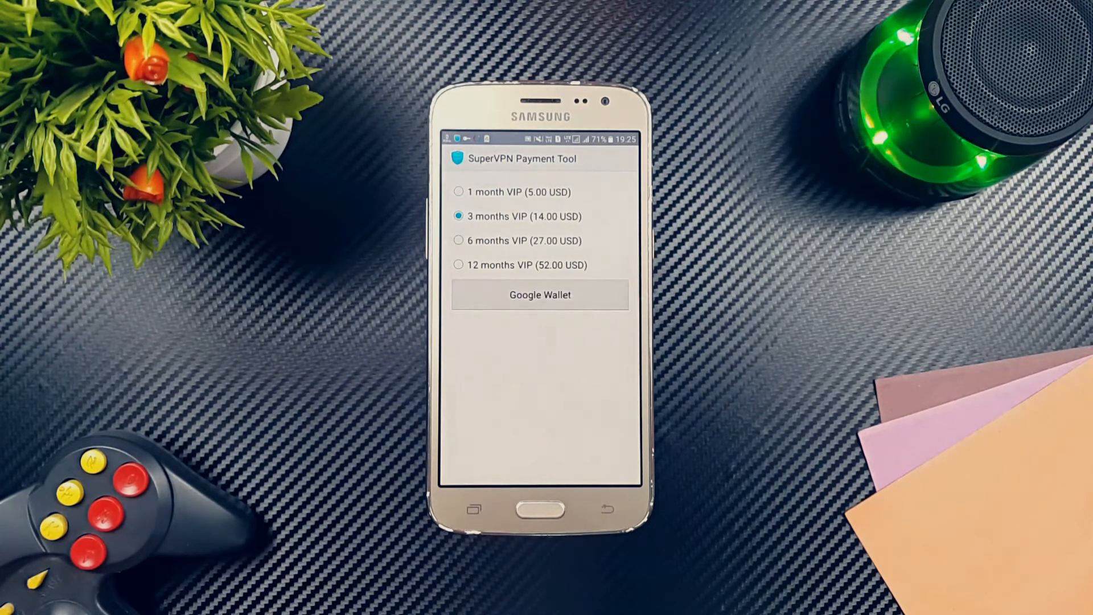
left_click(539, 294)
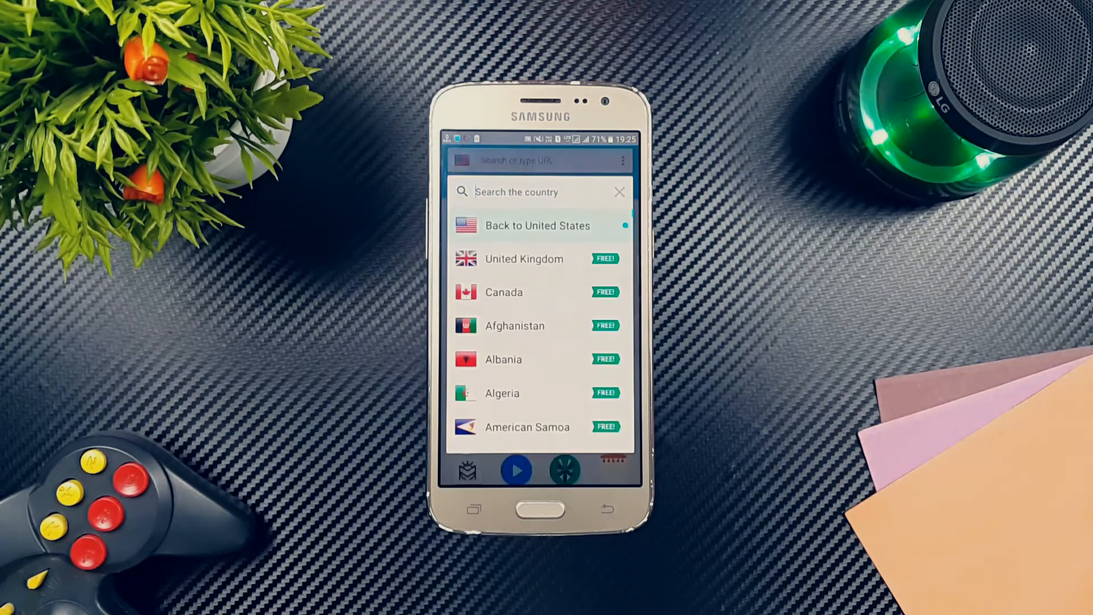
Scroll through Hola's list of countries with free locations
scroll("down", 3)
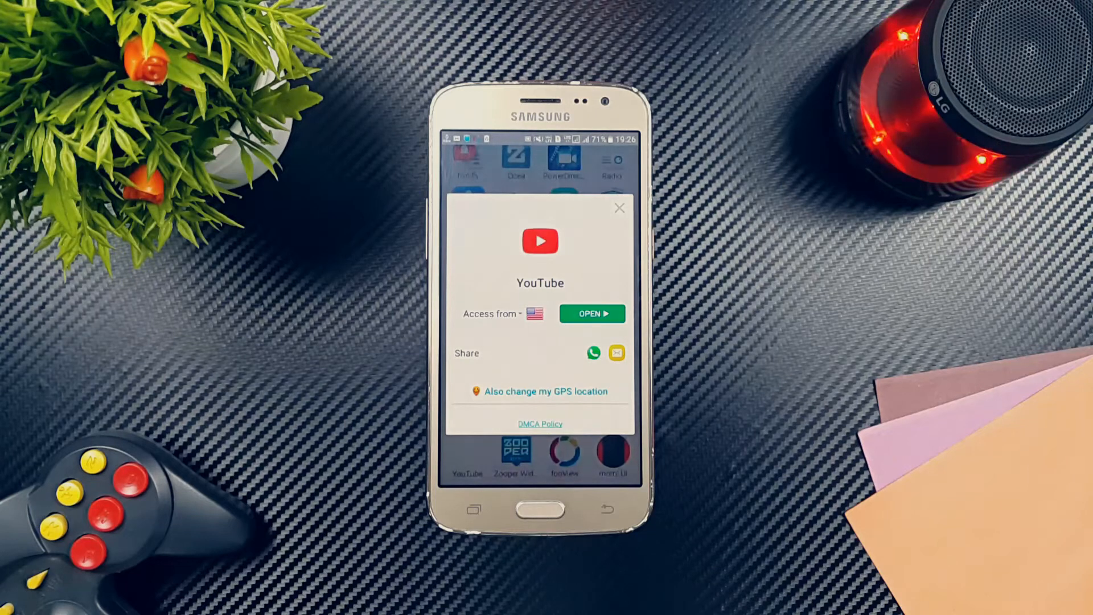
Open the YouTube card's 'Access from' flag dropdown to list countries
left_click(593, 314)
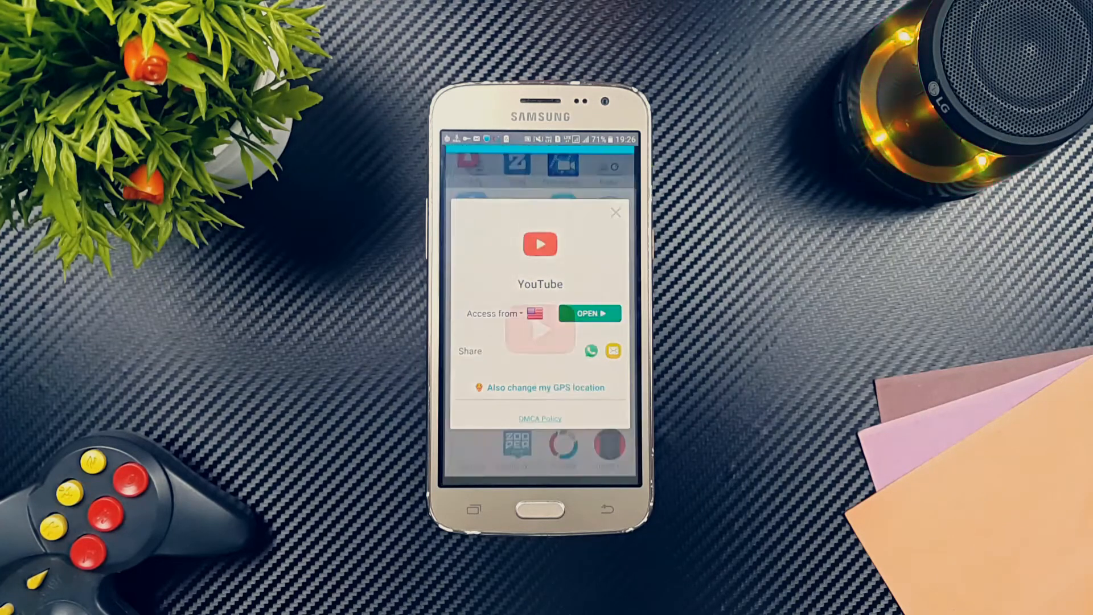
left_click(589, 313)
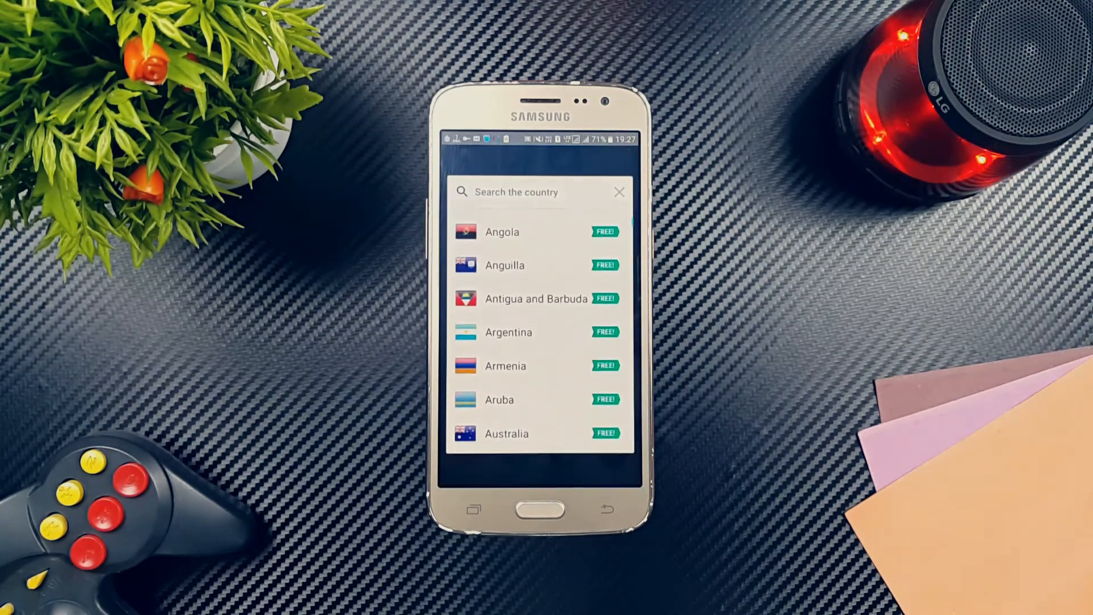
Close the country list and switch the Hola Unblocker toggle off
left_click(619, 191)
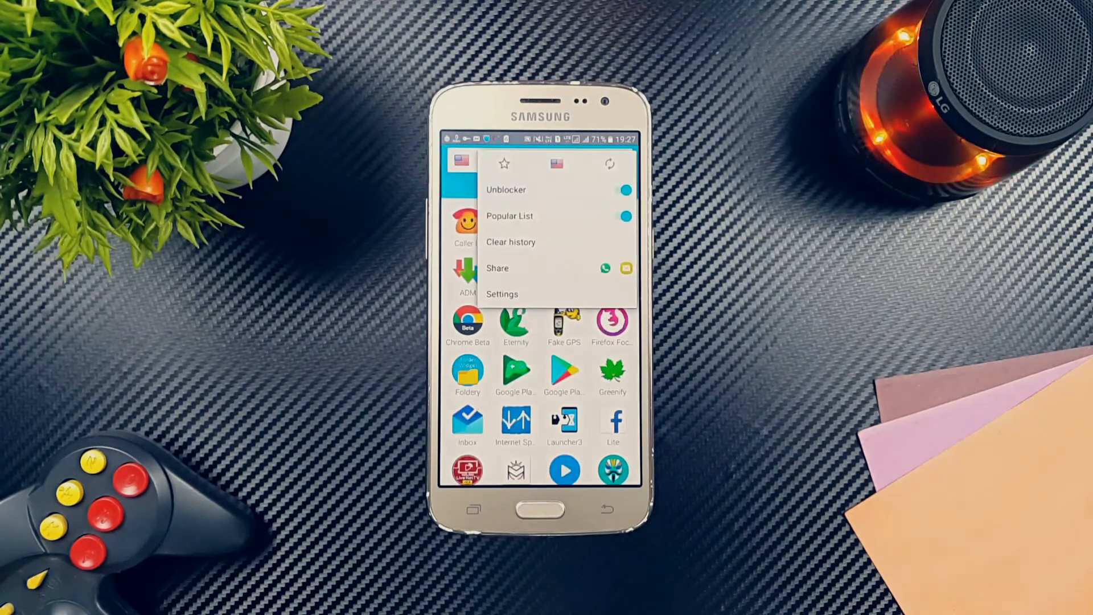
left_click(622, 189)
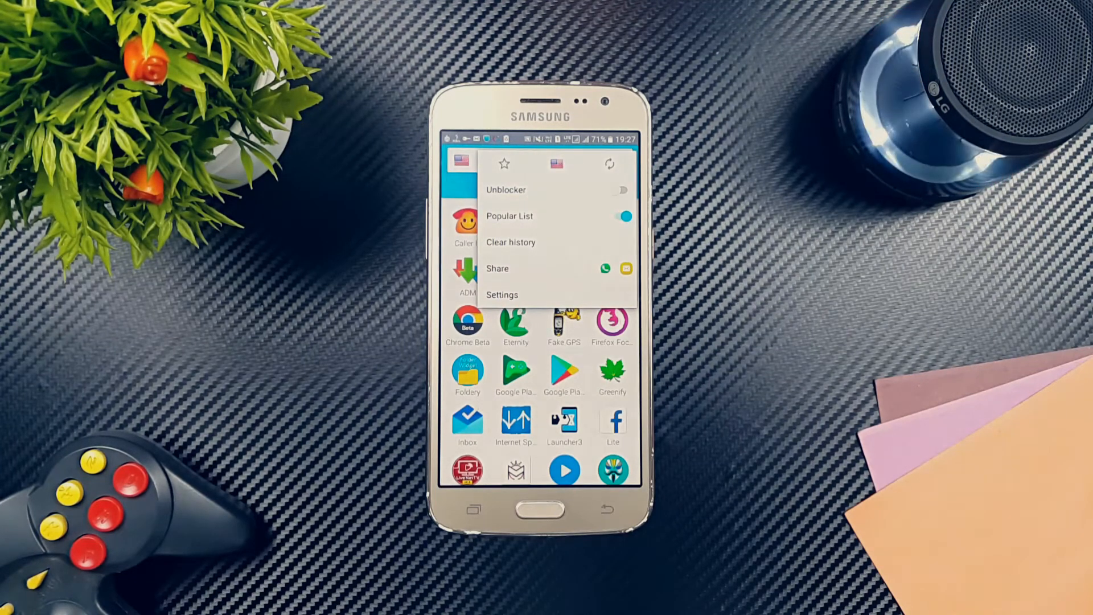
left_click(621, 189)
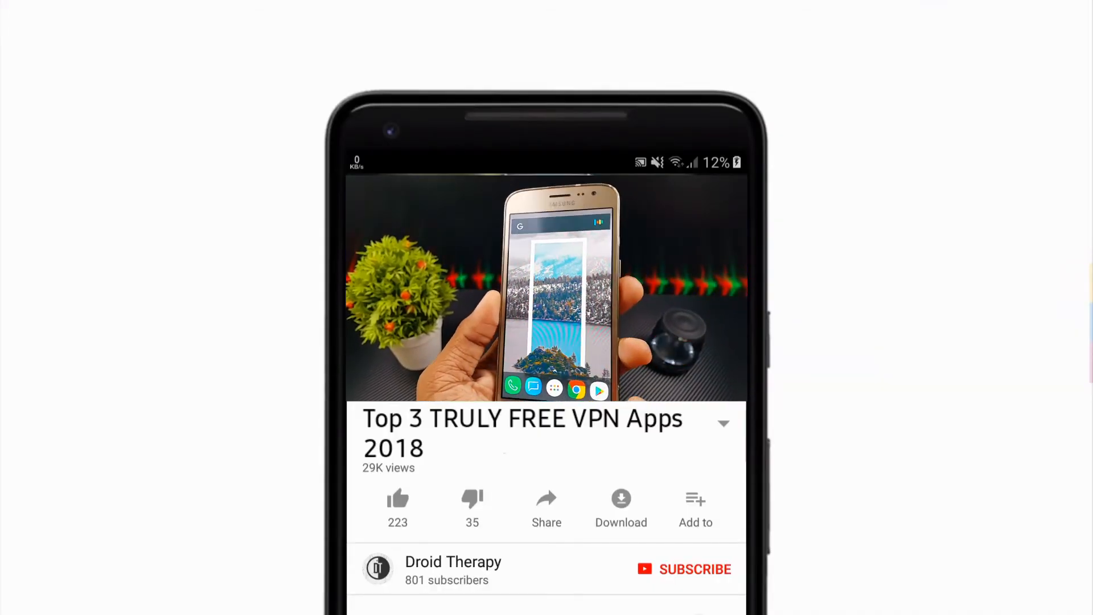
Like the 'Top 3 TRULY FREE VPN Apps 2018' video and subscribe
left_click(398, 499)
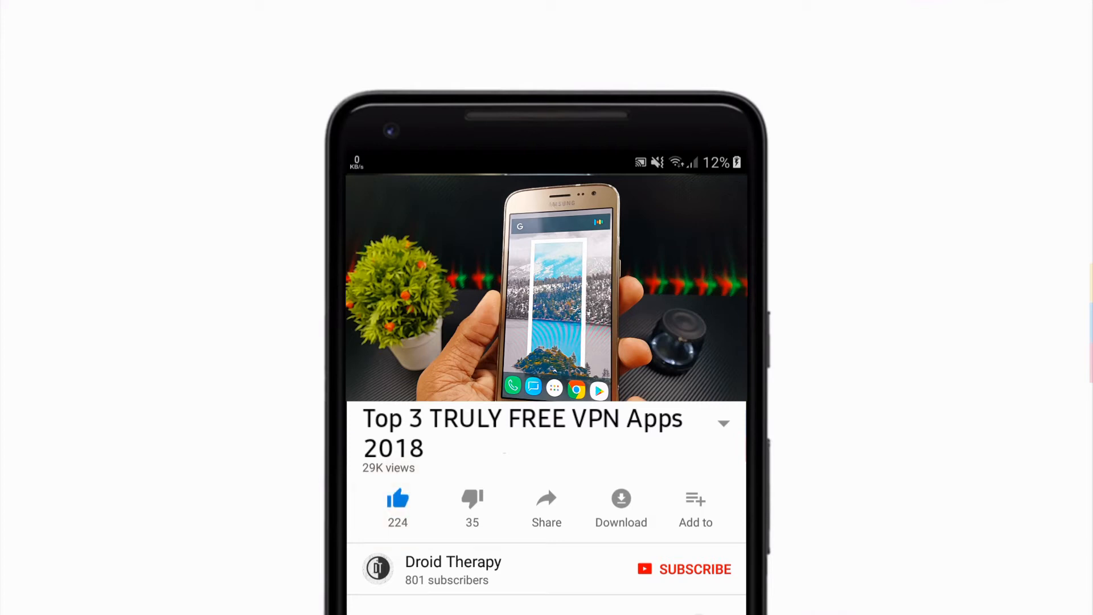
left_click(684, 569)
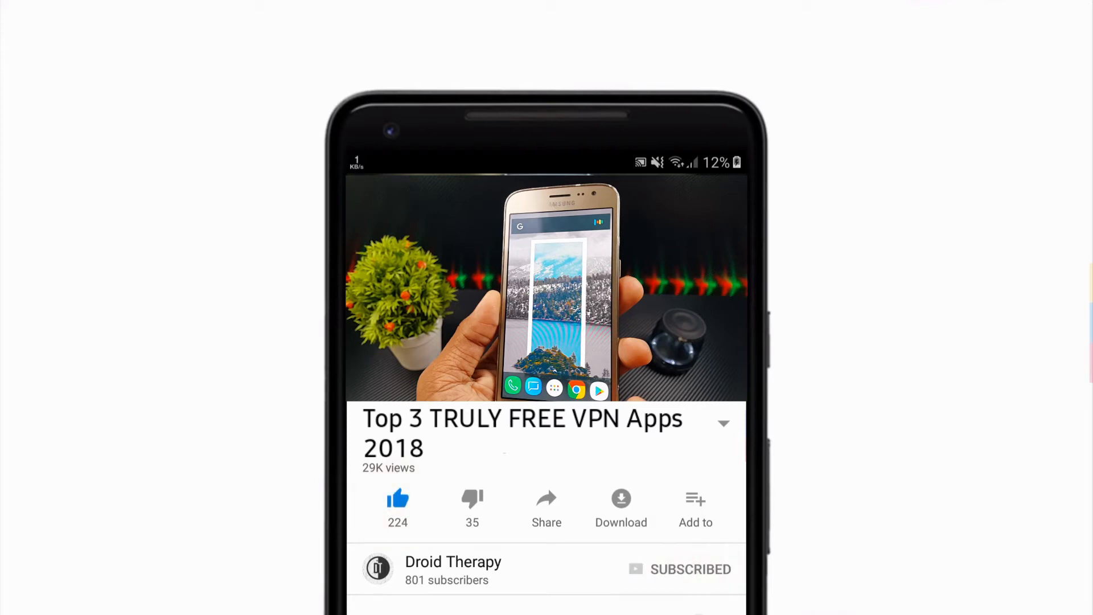